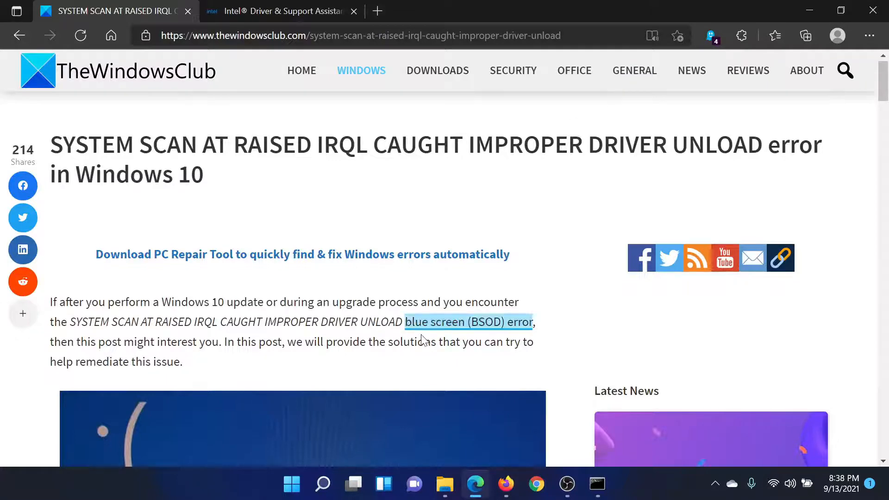
# - Scroll the article down past the error screenshot to its six recommended fixes
pyautogui.scroll(-3)
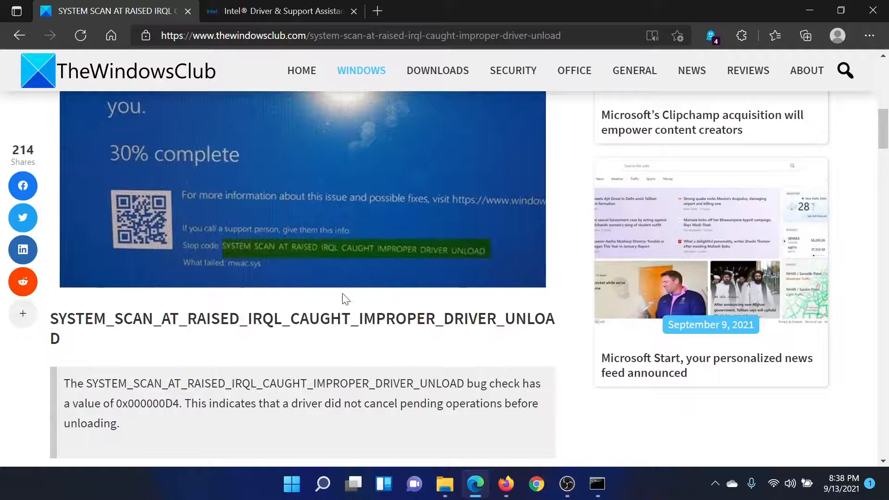
pyautogui.scroll(-3)
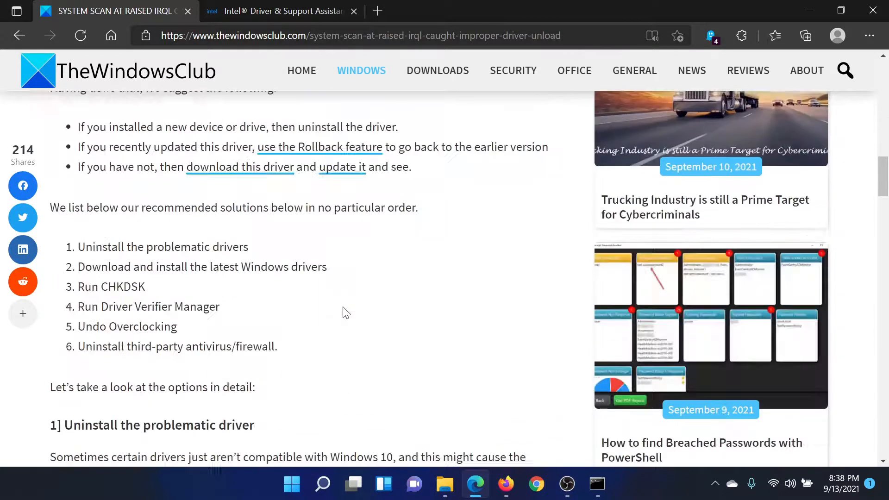
pyautogui.scroll(-3)
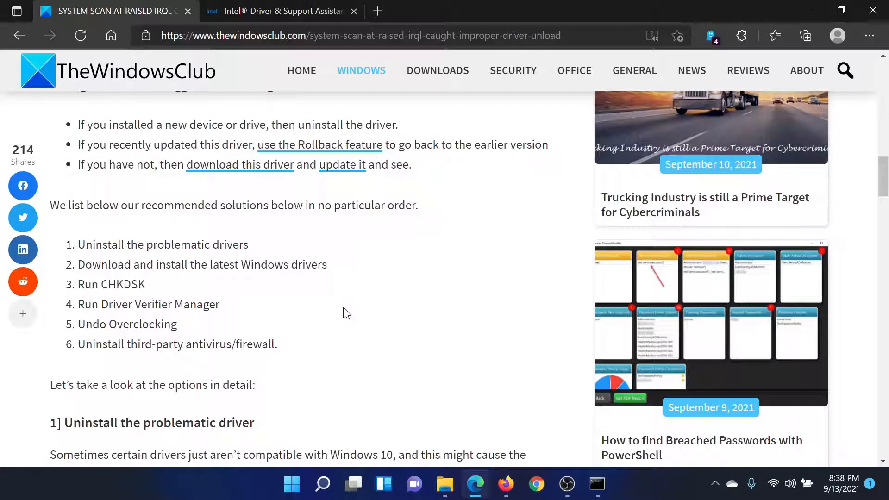
pyautogui.click(278, 11)
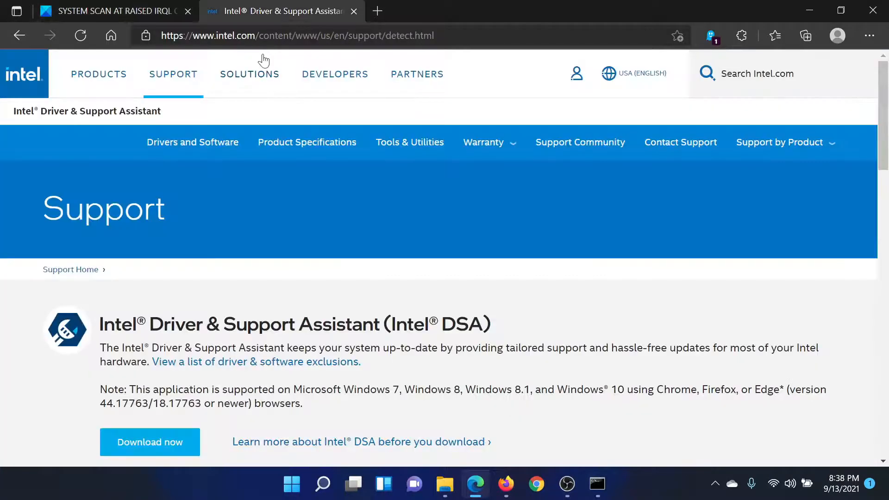
pyautogui.moveTo(463, 173)
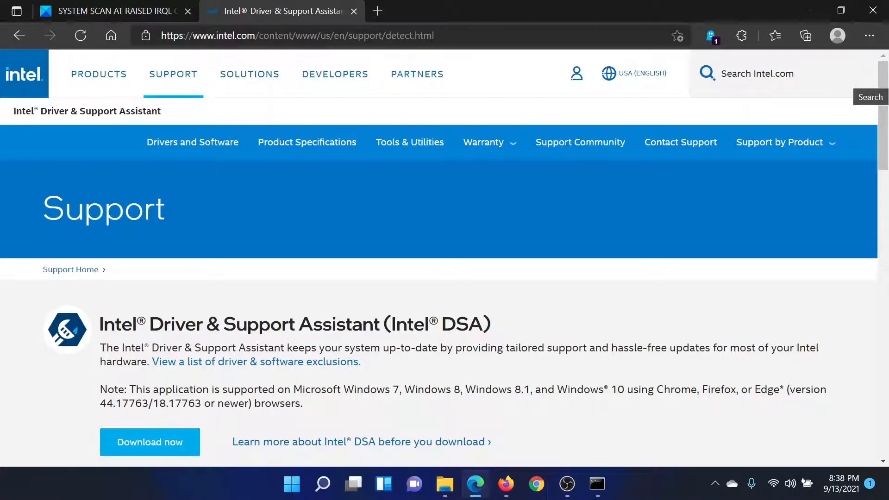
pyautogui.moveTo(226, 432)
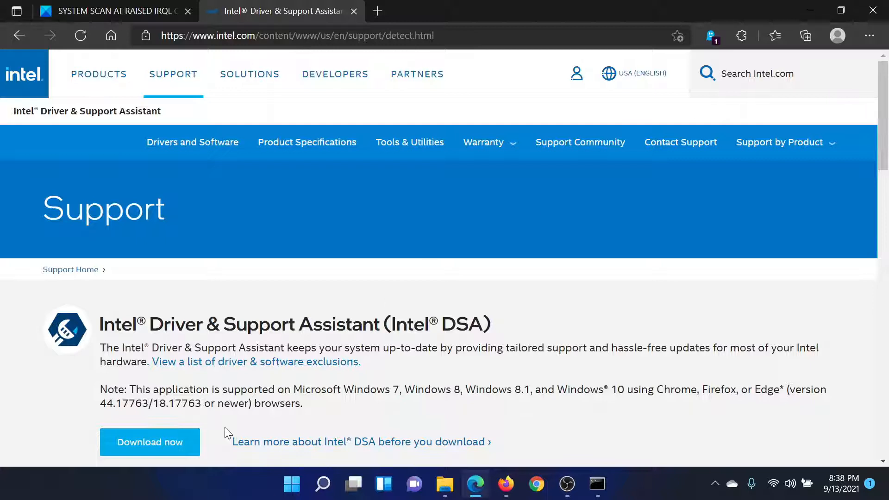
pyautogui.click(107, 11)
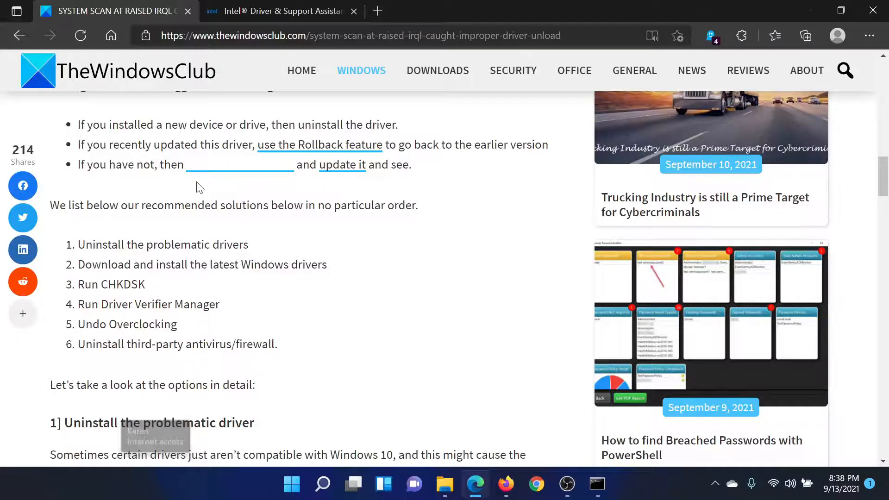
# - Search 'comm' from the taskbar and run Command Prompt as administrator
pyautogui.click(322, 484)
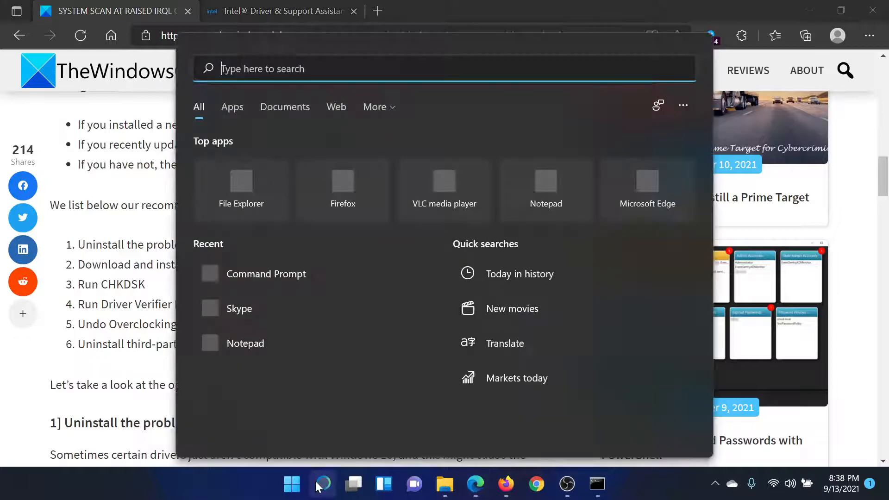
pyautogui.write('comm')
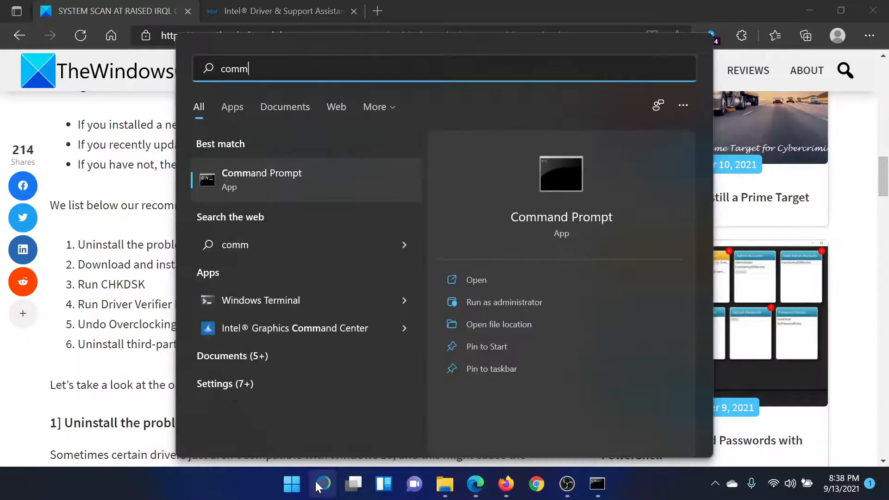
pyautogui.moveTo(568, 443)
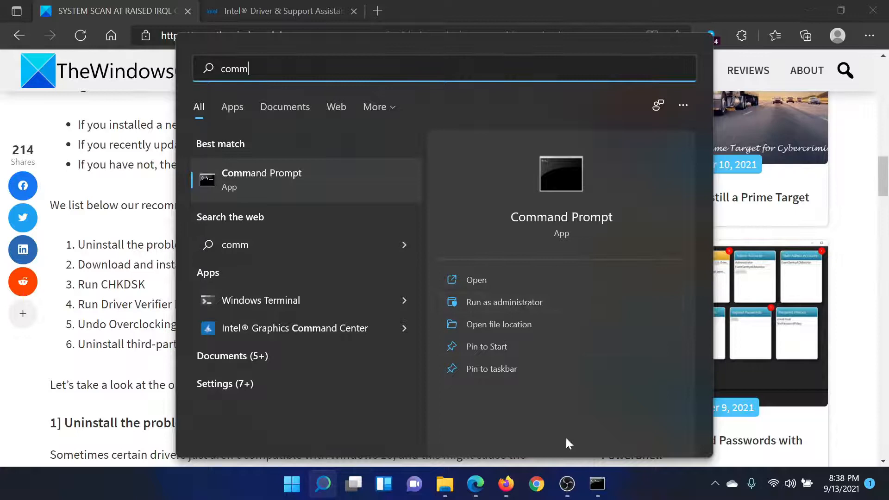
pyautogui.click(504, 301)
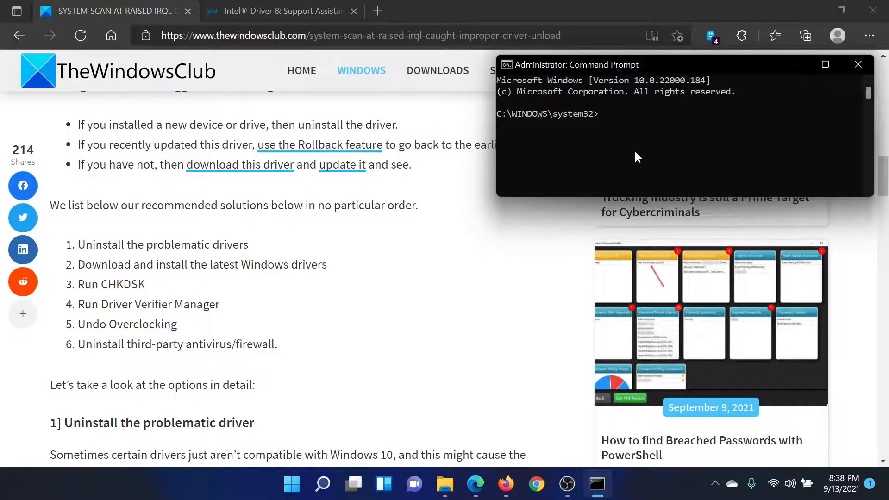
# - Enter the chkdsk /r disk check command at the system32 prompt
pyautogui.write('c')
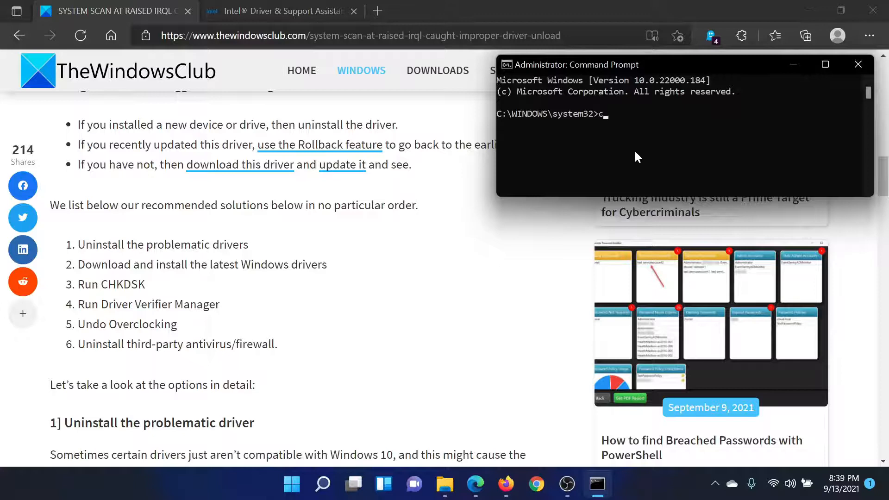
pyautogui.write('hkdsk')
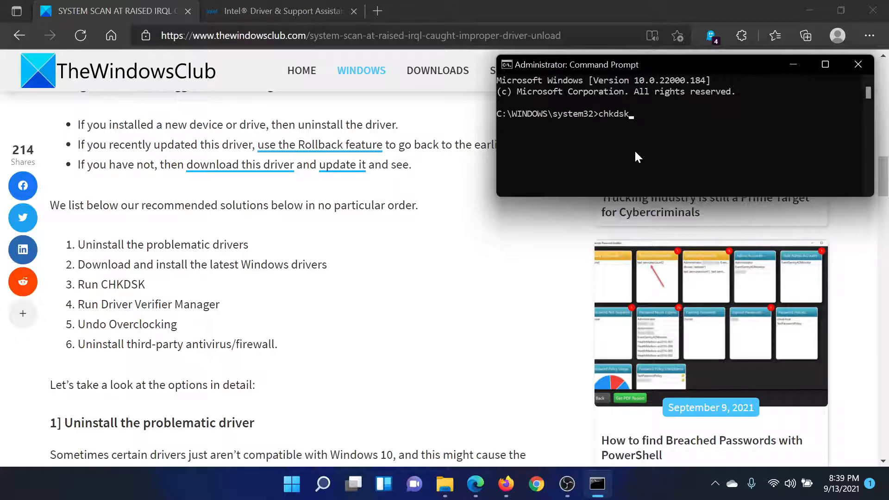
pyautogui.write('/r')
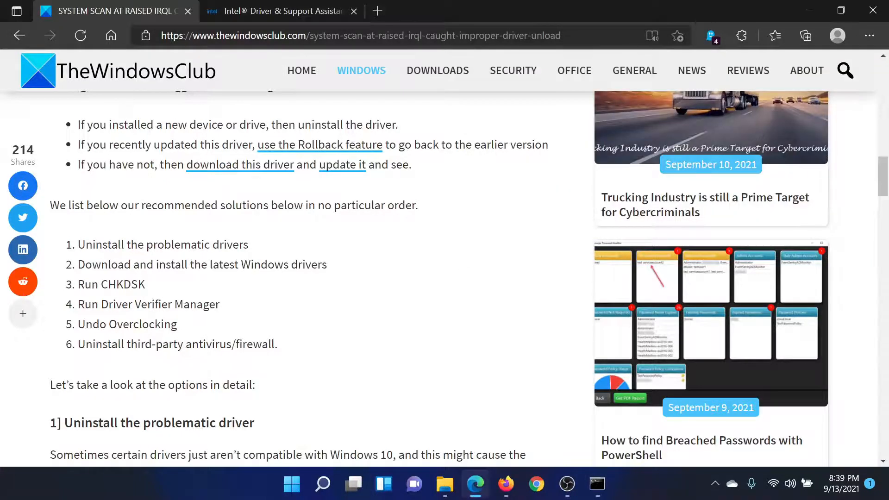
# - Highlight the 'Run Driver Verifier Manager' fix, clear it, and scroll back to the article title
pyautogui.moveTo(79, 305); pyautogui.dragTo(201, 304)
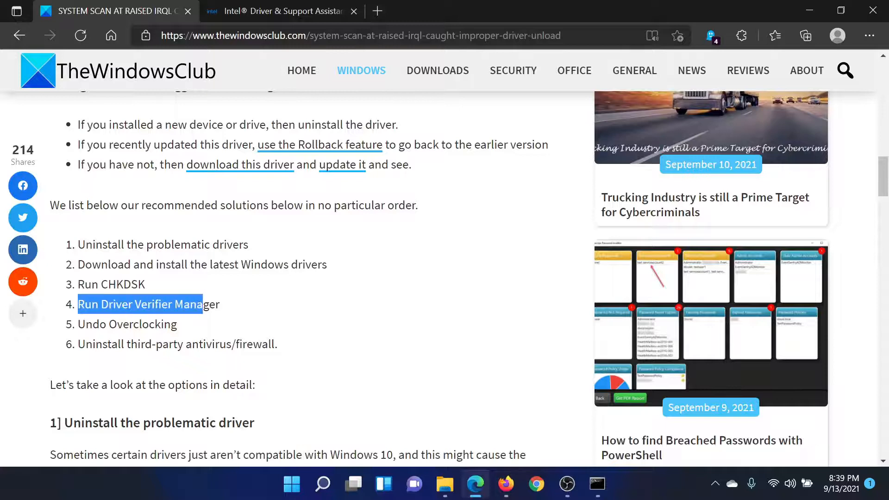
pyautogui.click(251, 307)
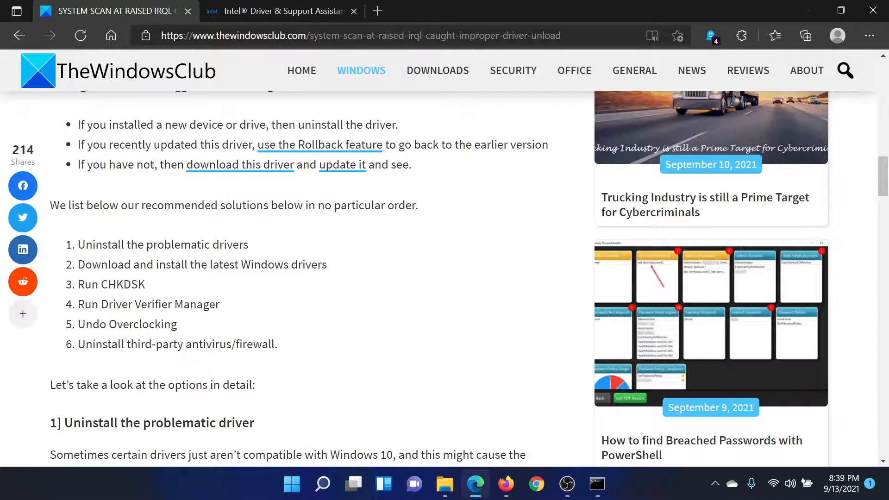
pyautogui.moveTo(193, 327)
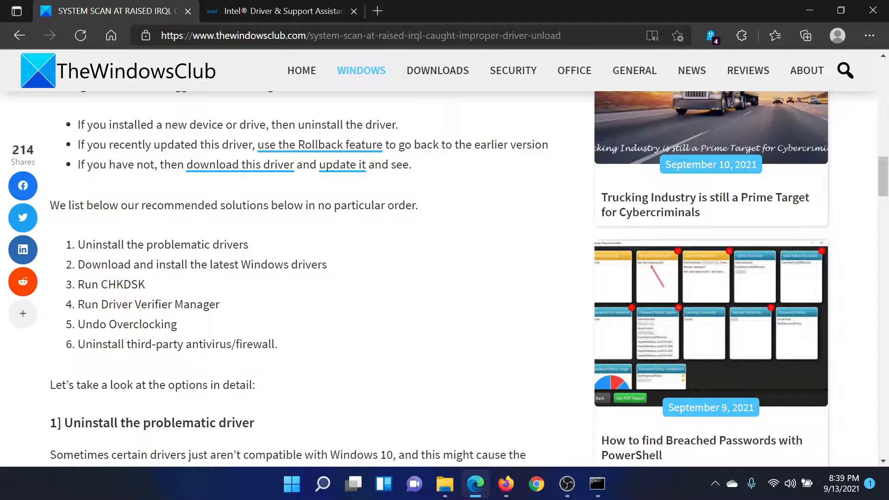
pyautogui.moveTo(352, 337)
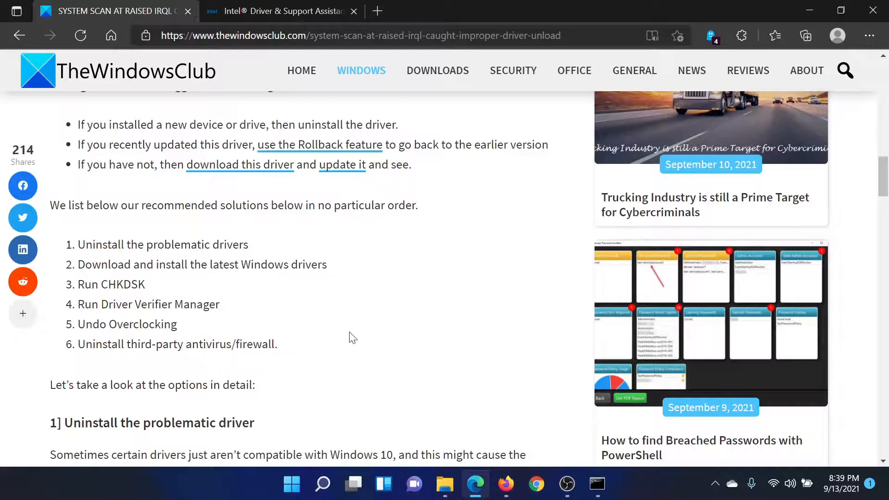
pyautogui.scroll(3)
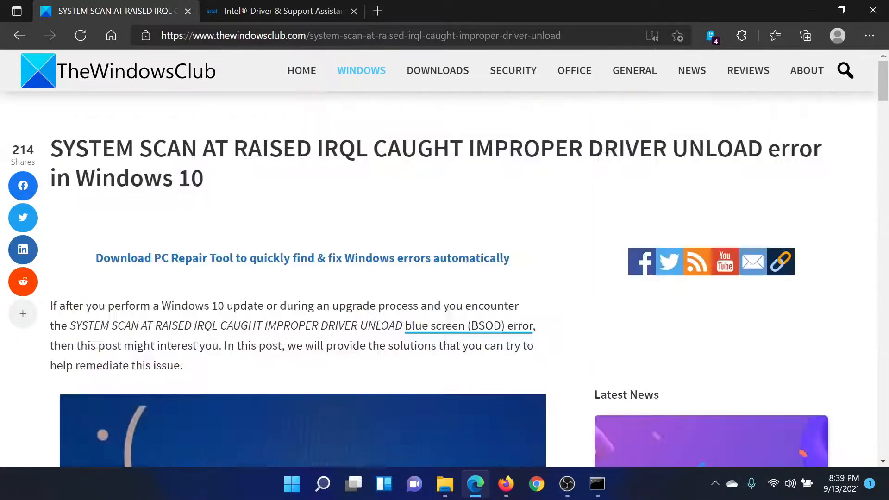